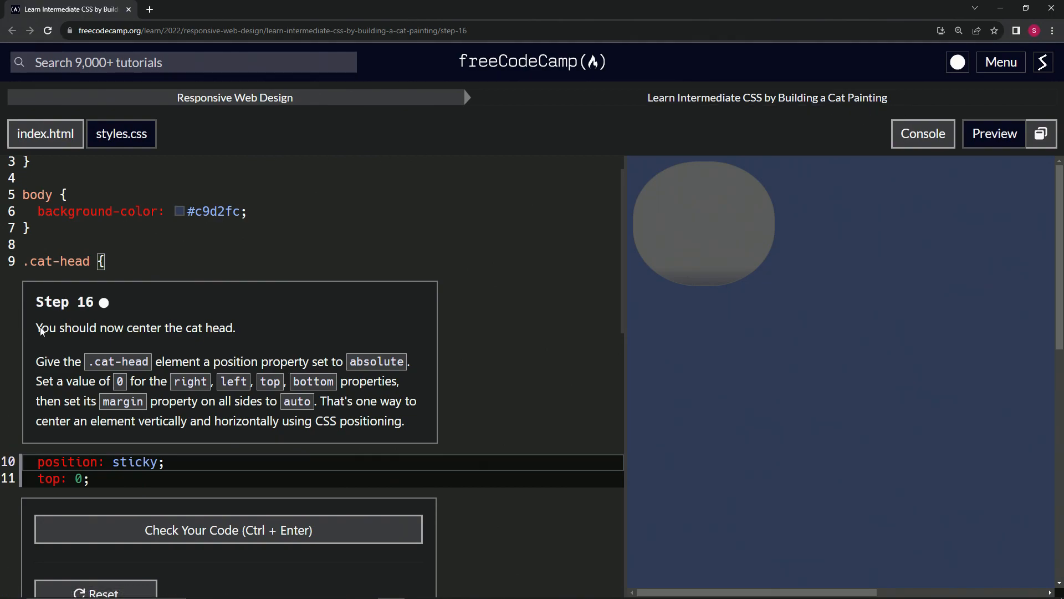
mouse_move(114, 296)
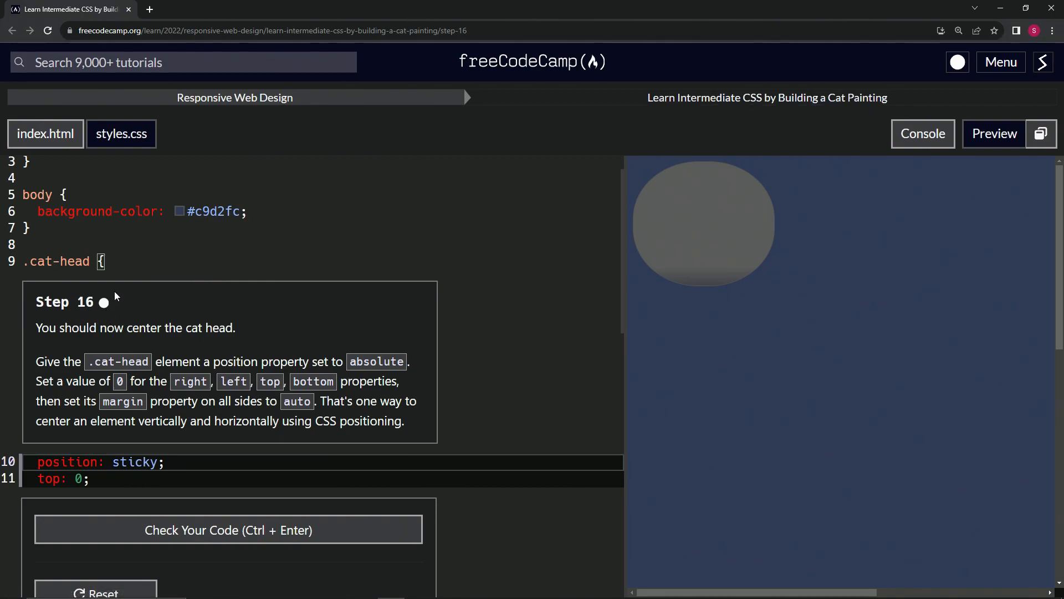
mouse_move(173, 345)
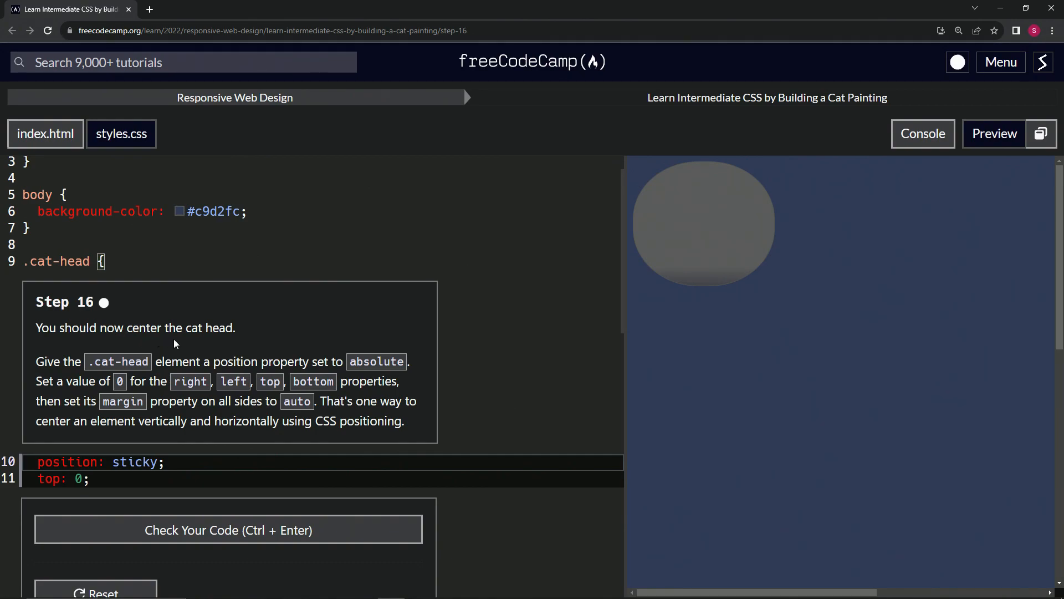
mouse_move(64, 368)
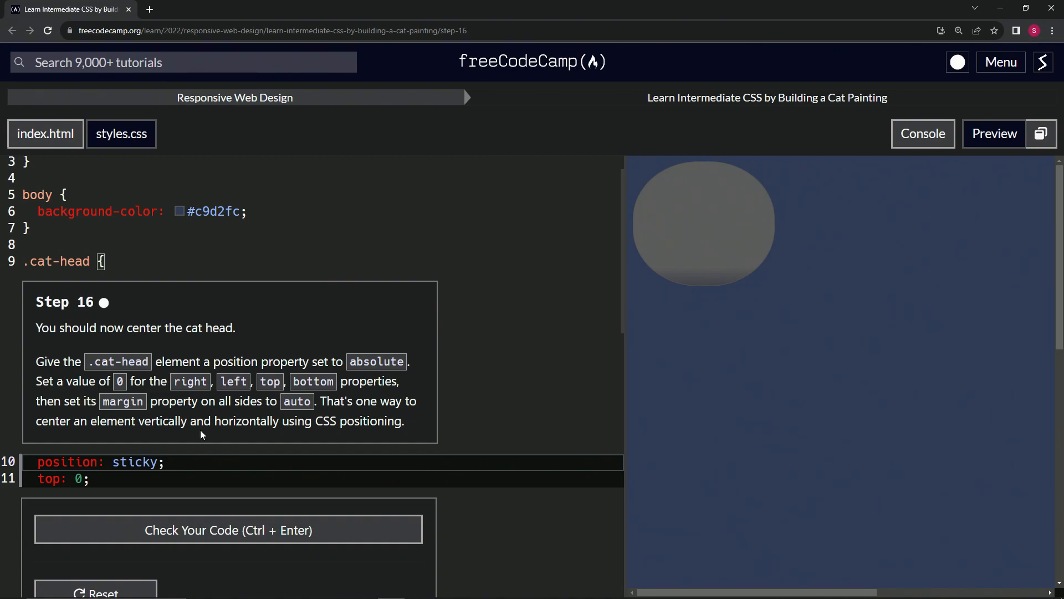
mouse_move(373, 438)
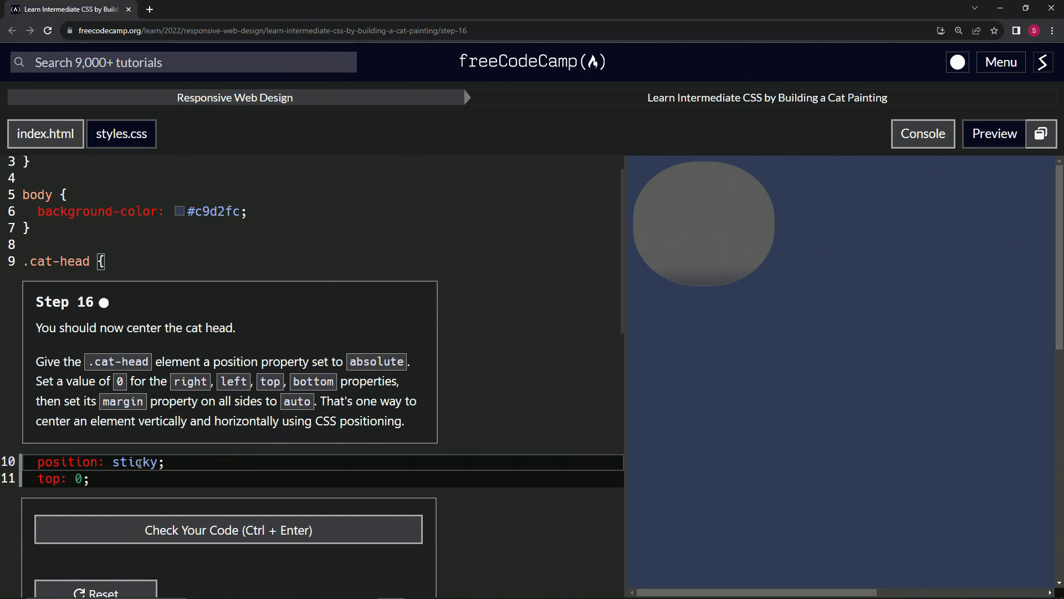
- In .cat-head, set position: absolute and add bottom: 0, left: 0, right: 0, margin: auto
text(absolute)
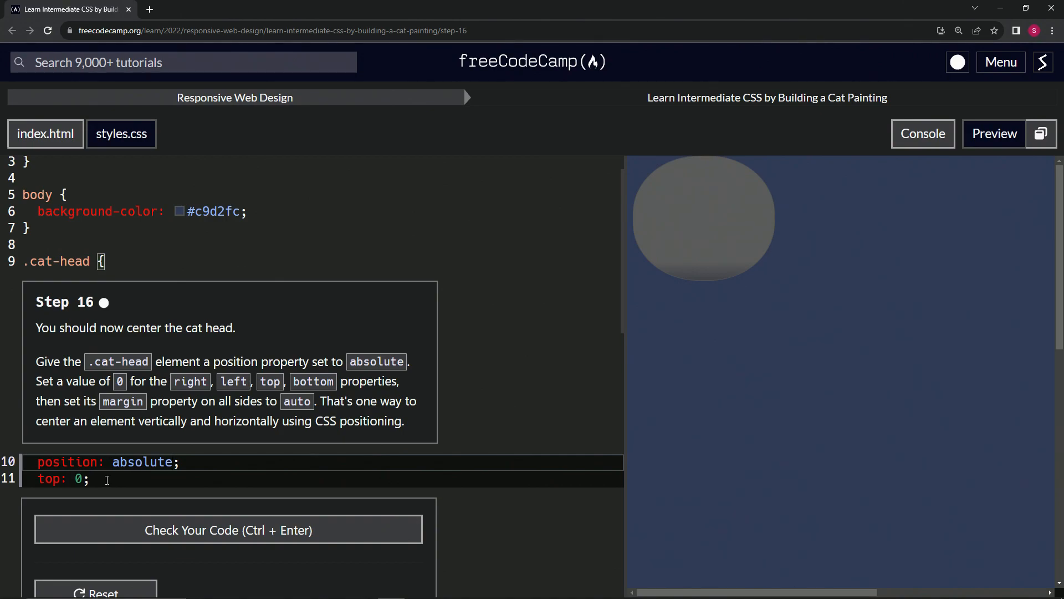
text(bot)
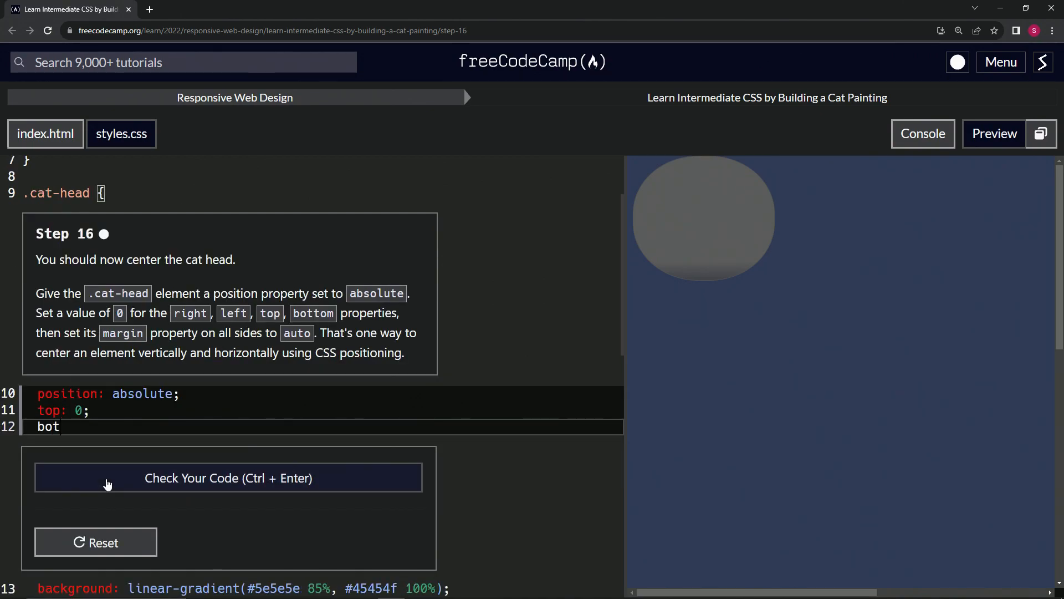
text(tom: 0;)
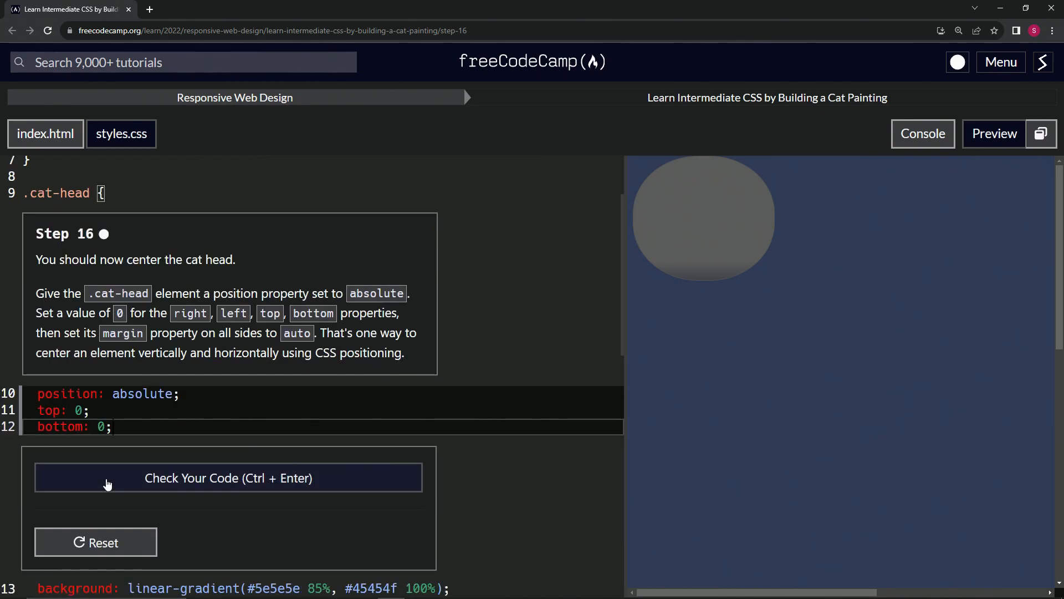
text(left: -)
text(ri)
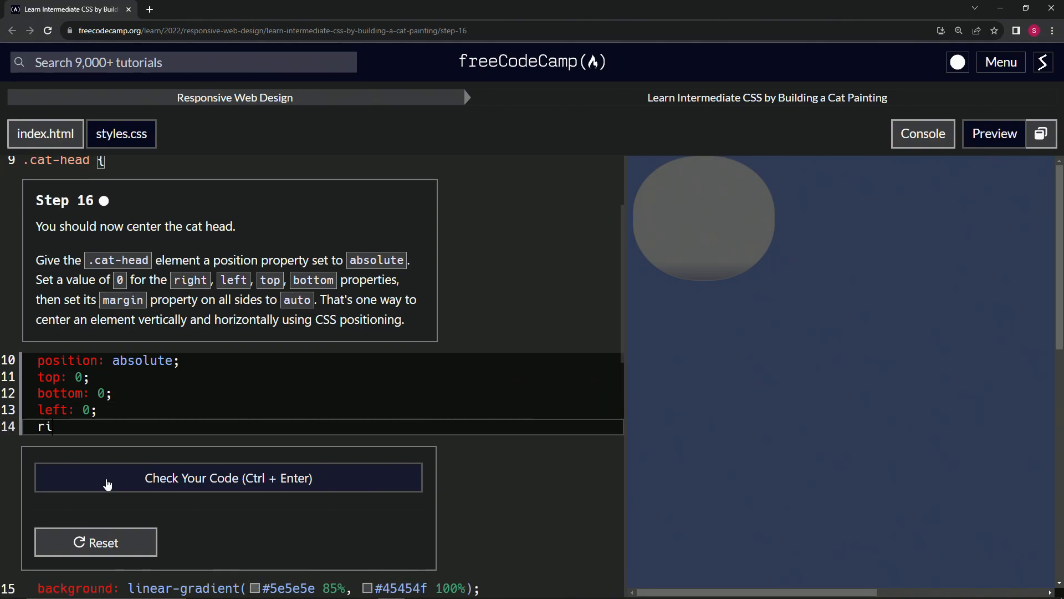
text(ght: 0;)
text(marg)
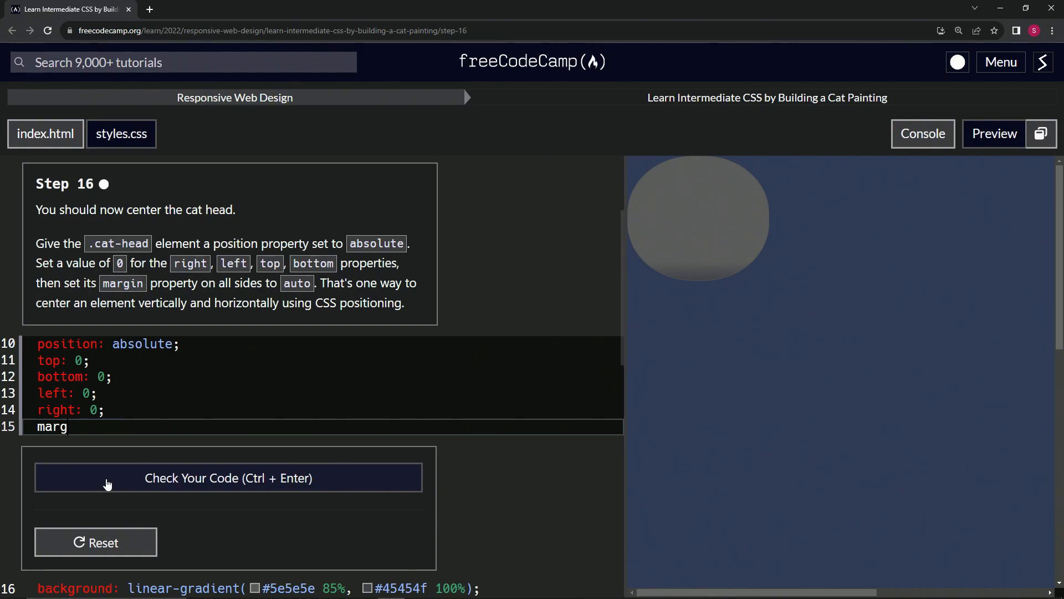
text(in: auto;)
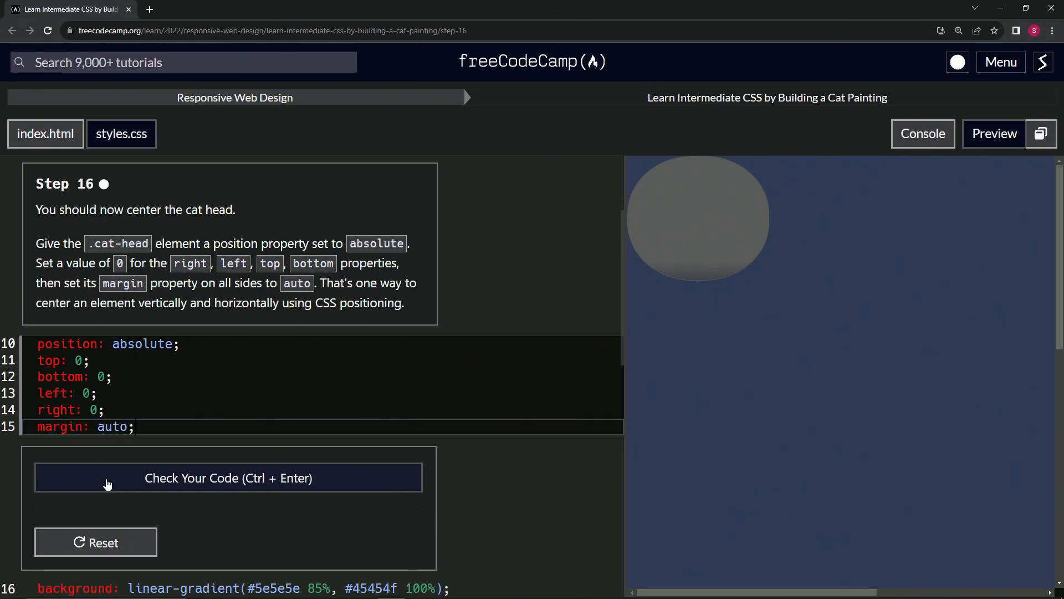
- Check the Step 16 code, then submit the passing solution to open Step 17
click(228, 478)
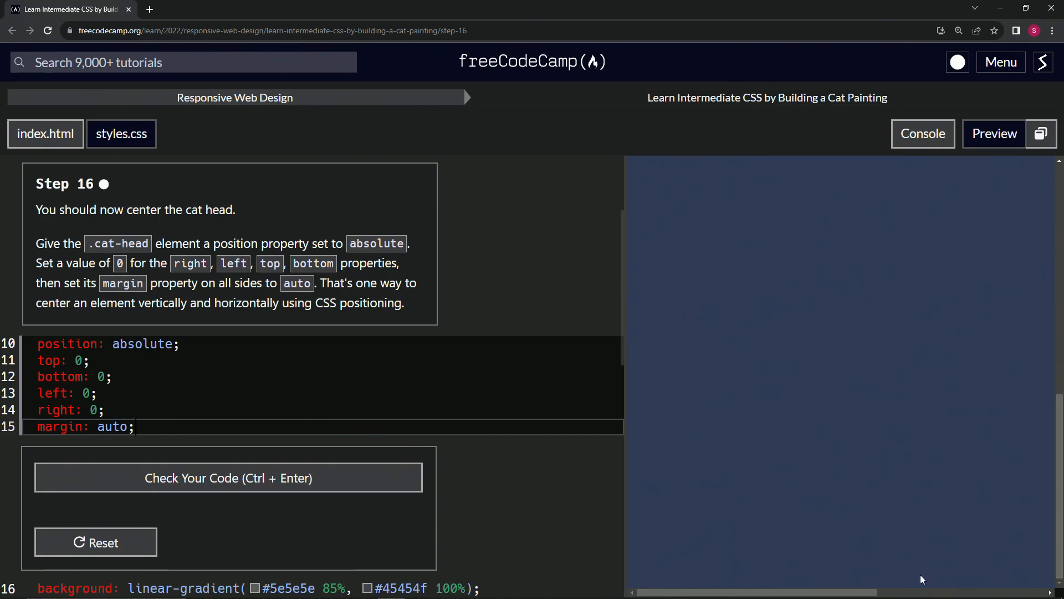
mouse_move(822, 577)
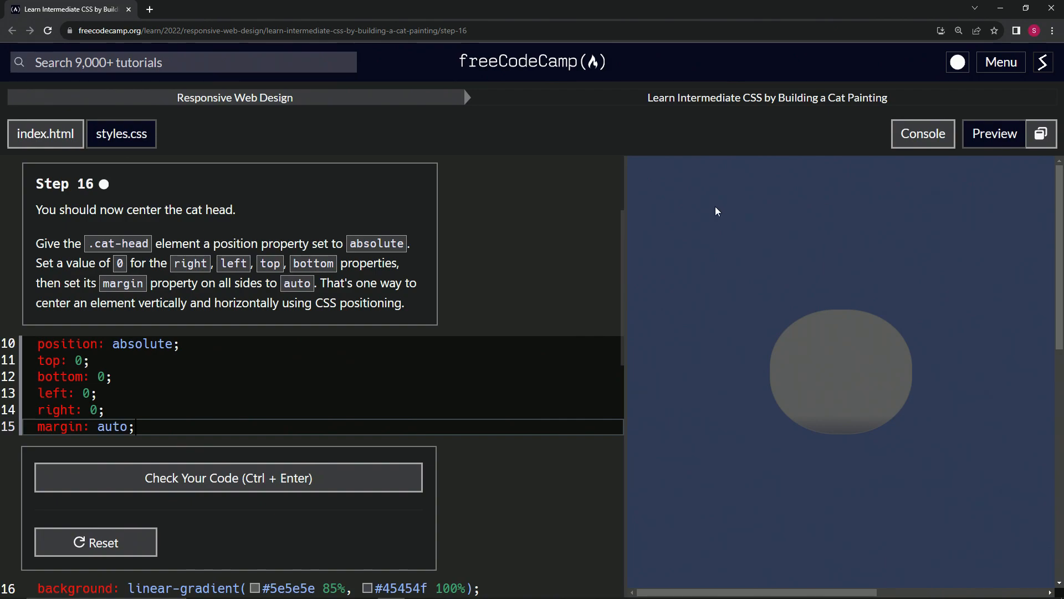
click(228, 478)
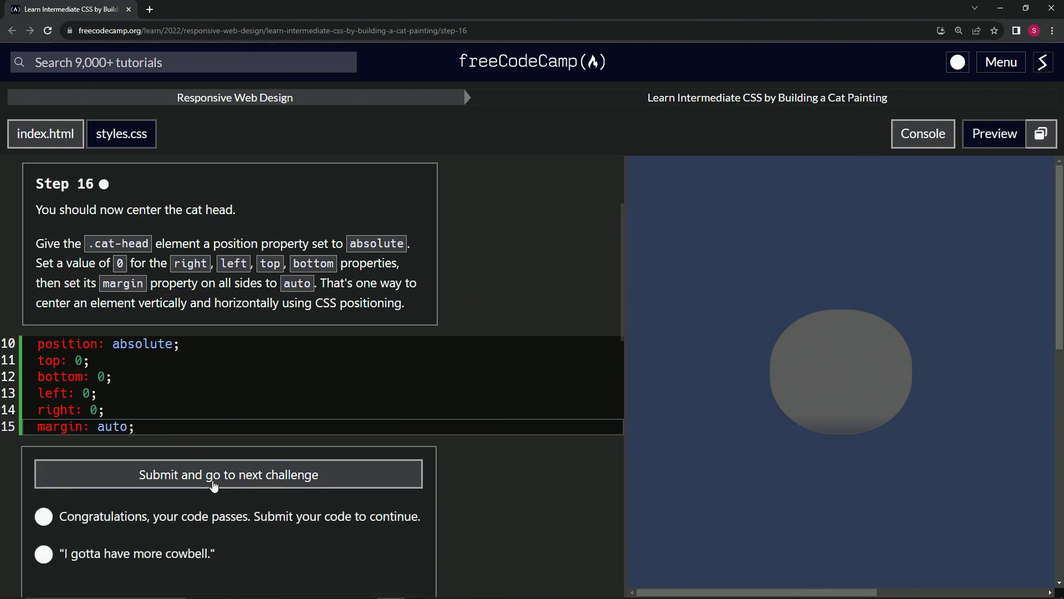
click(229, 475)
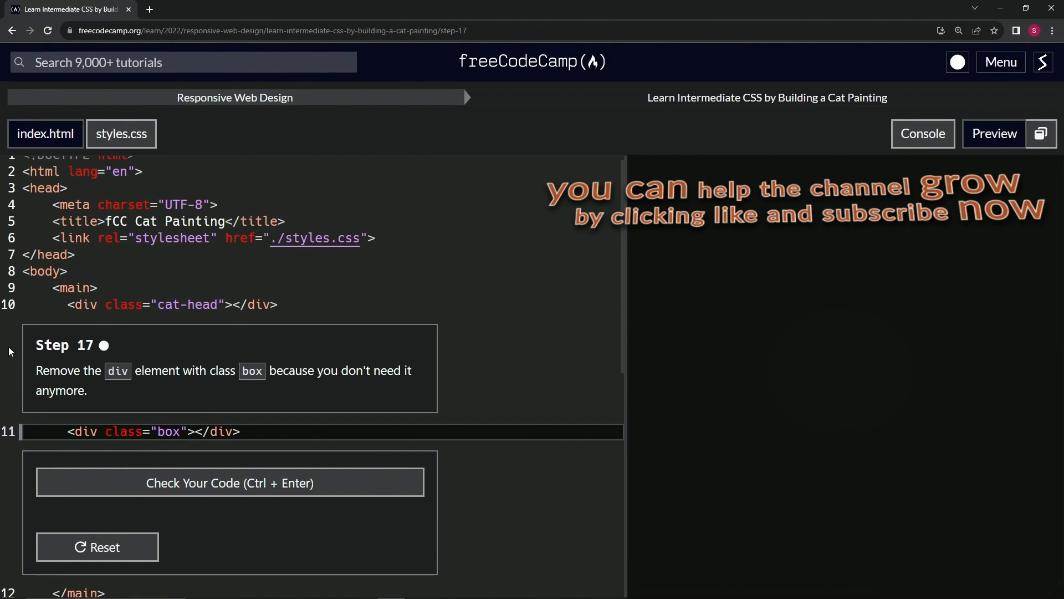